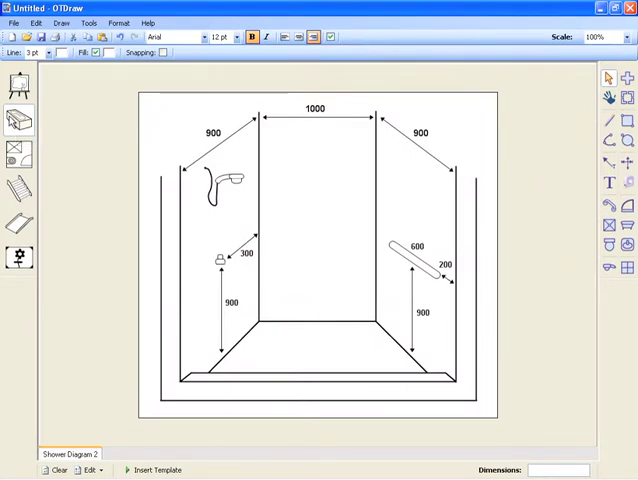
# Bring up the File menu to reach the Export Picture command.
pyautogui.click(14, 22)
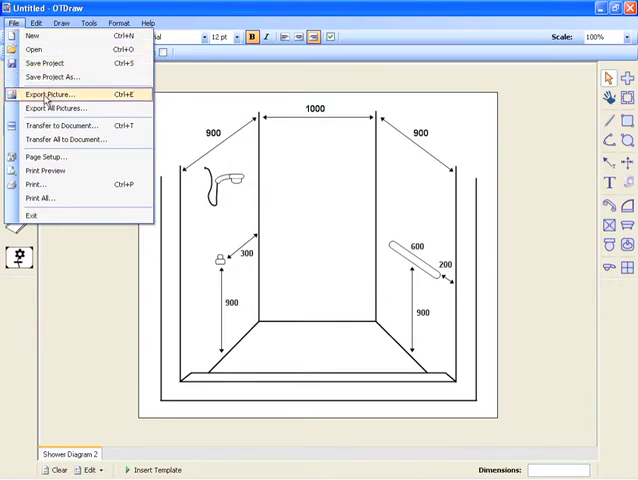
pyautogui.moveTo(62, 126)
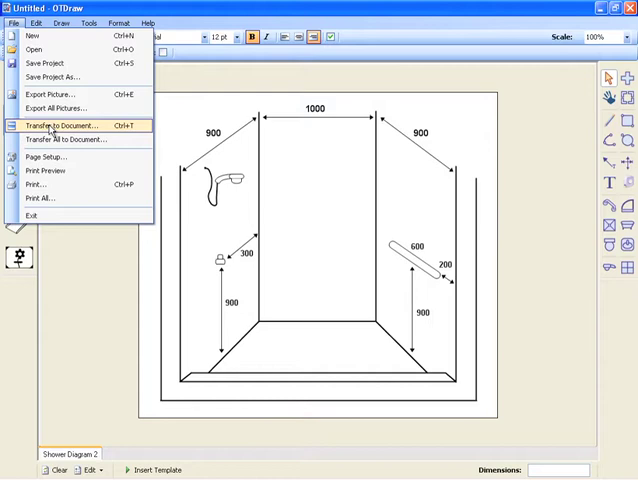
pyautogui.moveTo(46, 170)
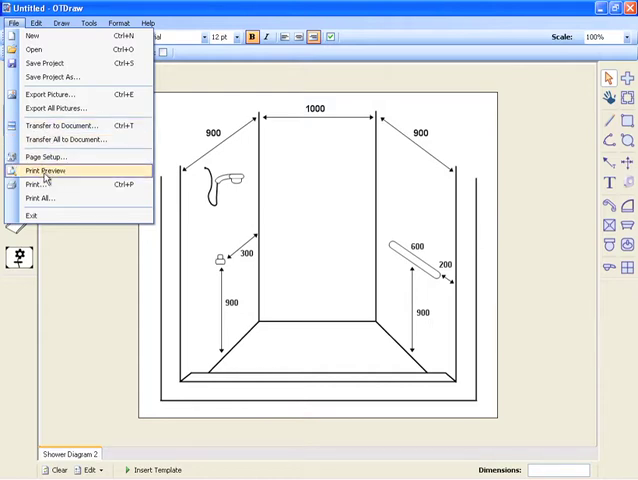
pyautogui.moveTo(40, 184)
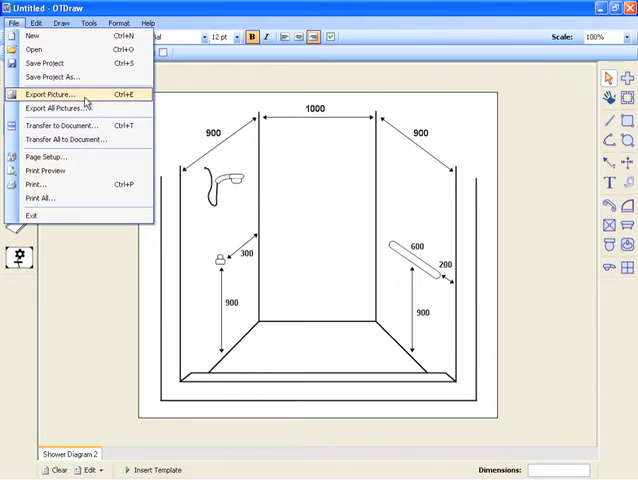
# Export the shower diagram as 'Shower Diagram 2' with JPEG Image as the save type.
pyautogui.click(48, 94)
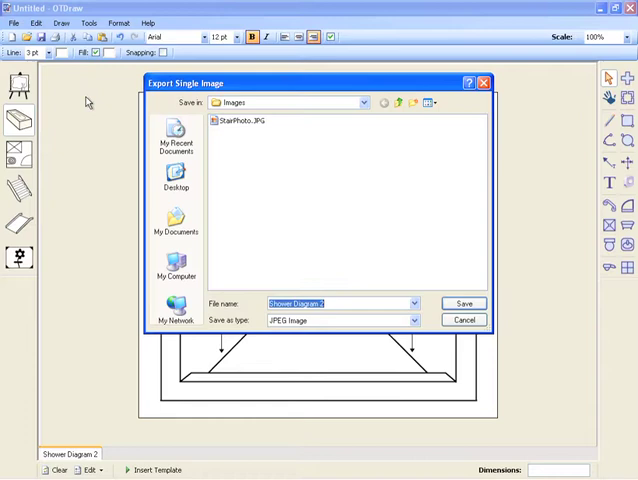
pyautogui.moveTo(176, 178)
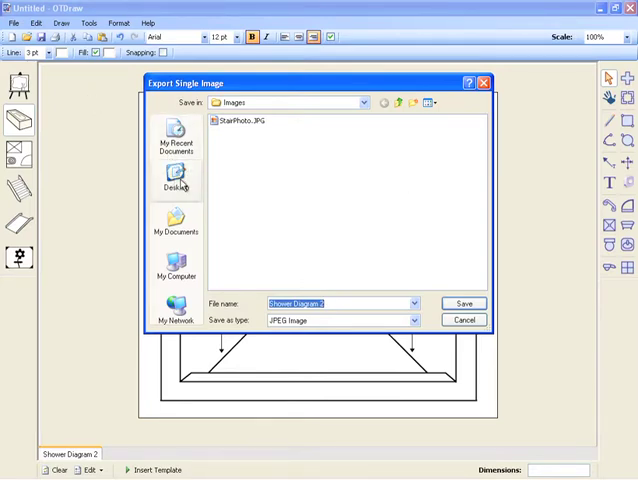
pyautogui.moveTo(336, 264)
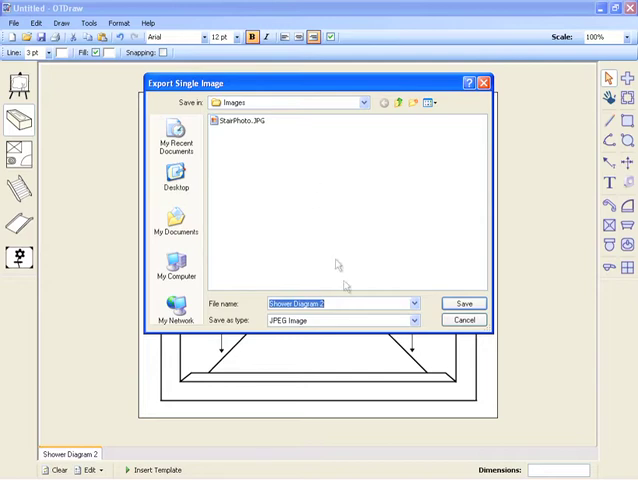
pyautogui.click(410, 320)
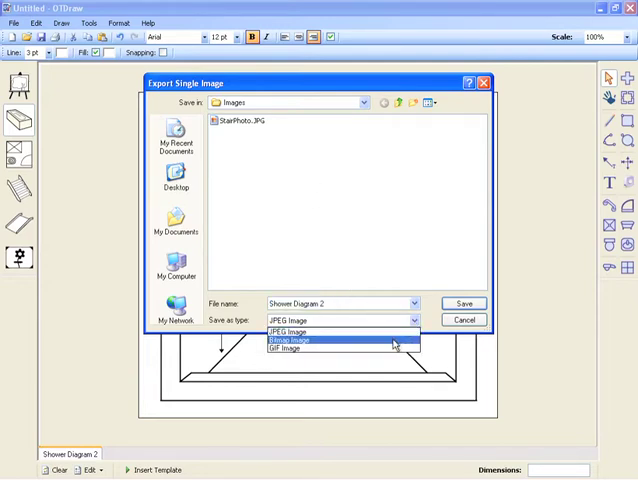
pyautogui.moveTo(390, 348)
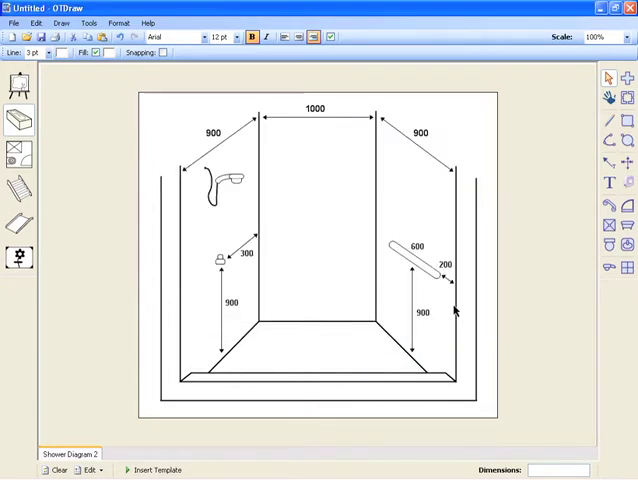
pyautogui.moveTo(424, 308)
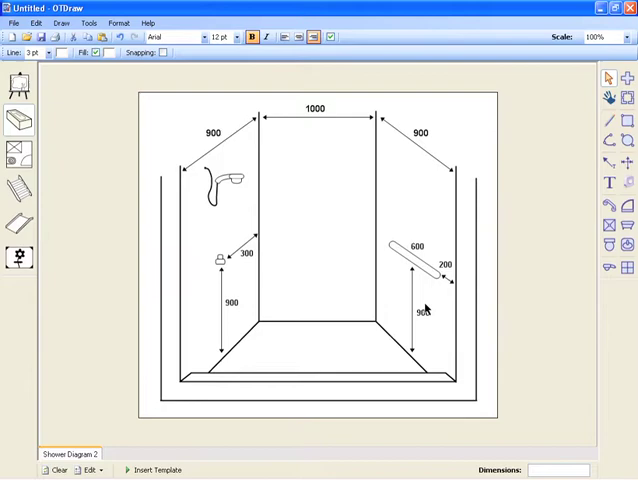
pyautogui.moveTo(396, 304)
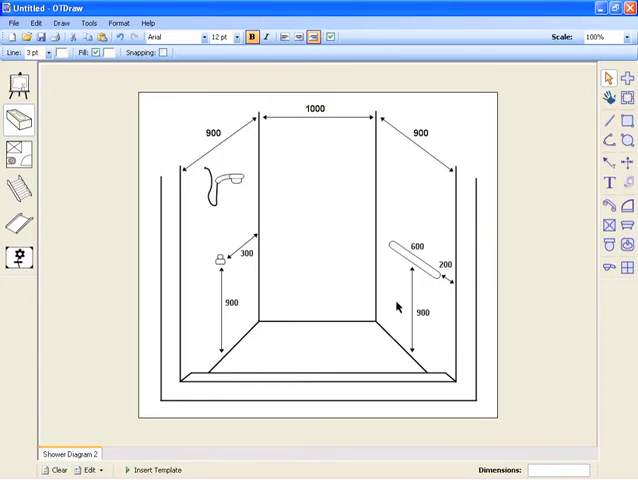
# Switch the canvas to the Stair Design 1 drawing with its handrail.
pyautogui.click(20, 188)
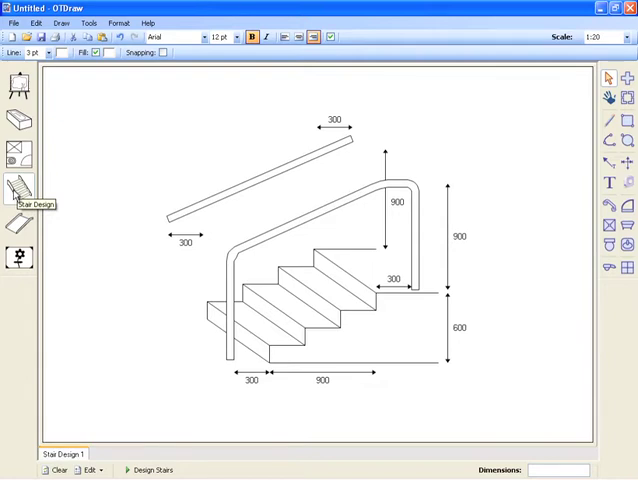
pyautogui.moveTo(18, 192)
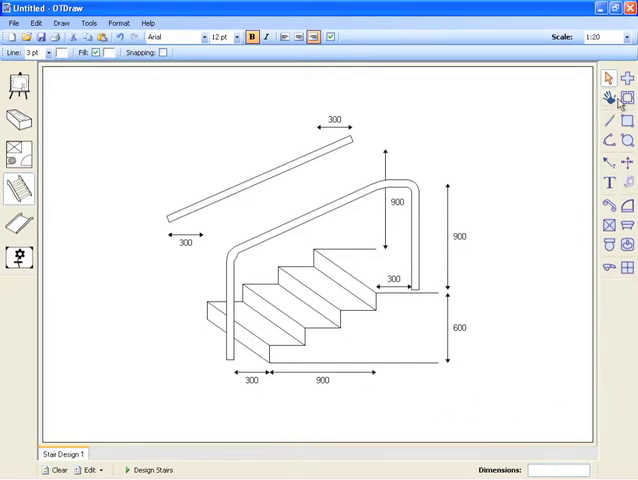
pyautogui.click(624, 96)
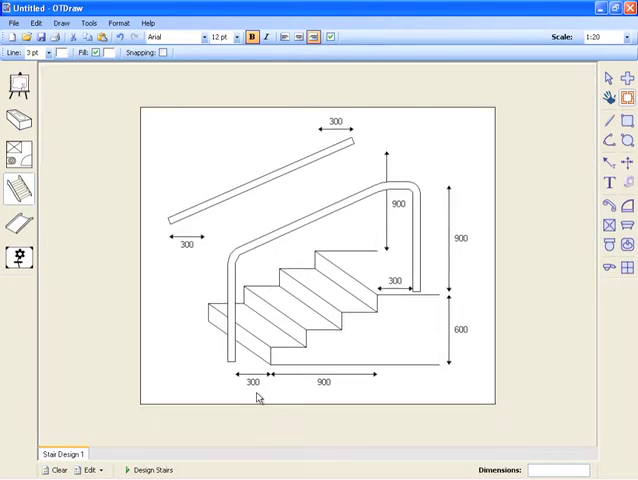
pyautogui.moveTo(478, 292)
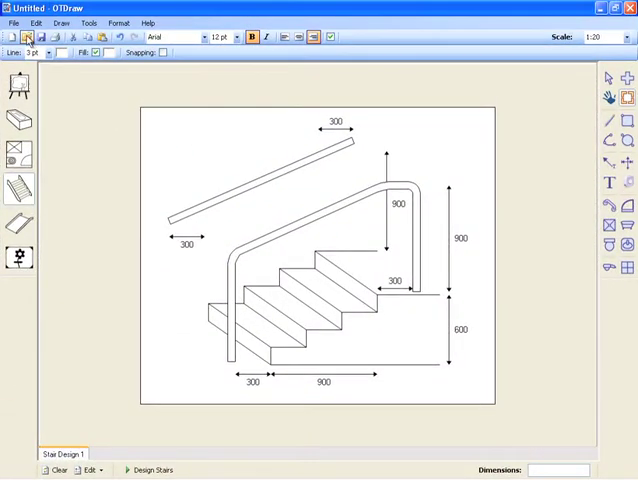
pyautogui.click(14, 22)
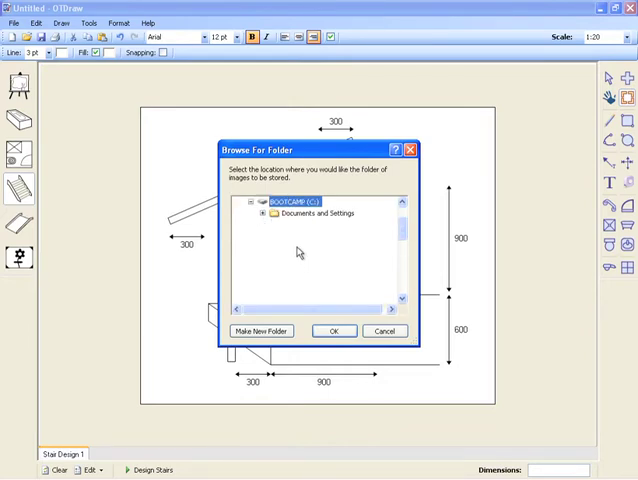
# Confirm the destination folder and export all drawings as JPEG Images.
pyautogui.click(334, 330)
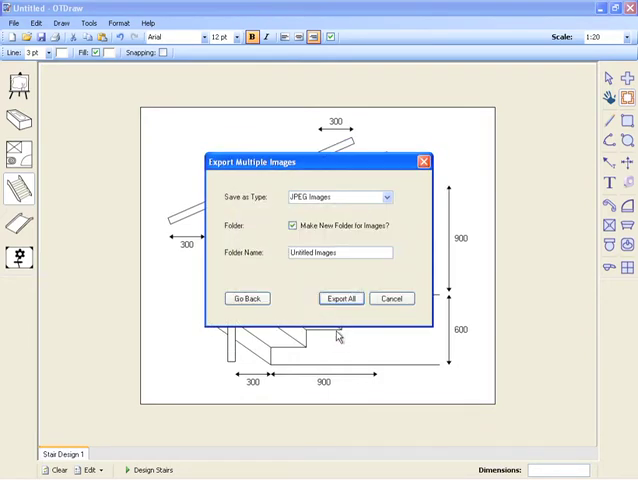
pyautogui.moveTo(392, 206)
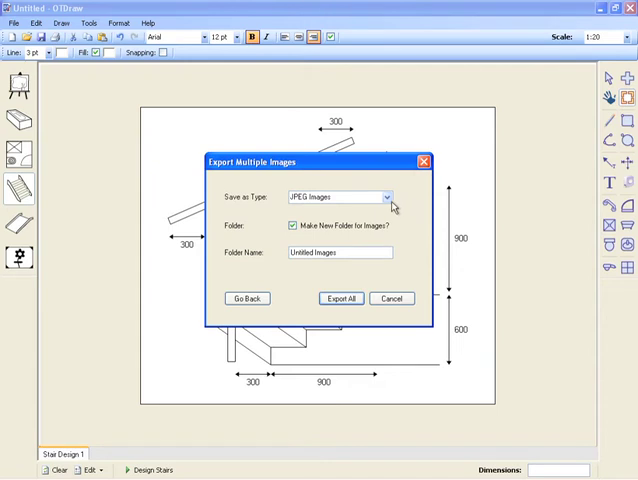
pyautogui.click(388, 196)
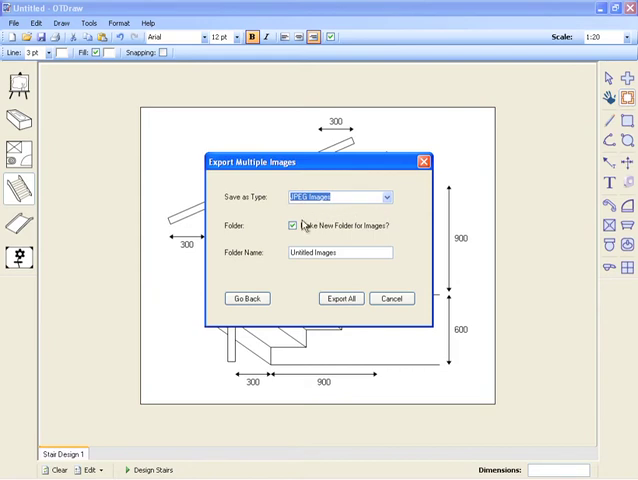
pyautogui.moveTo(304, 252)
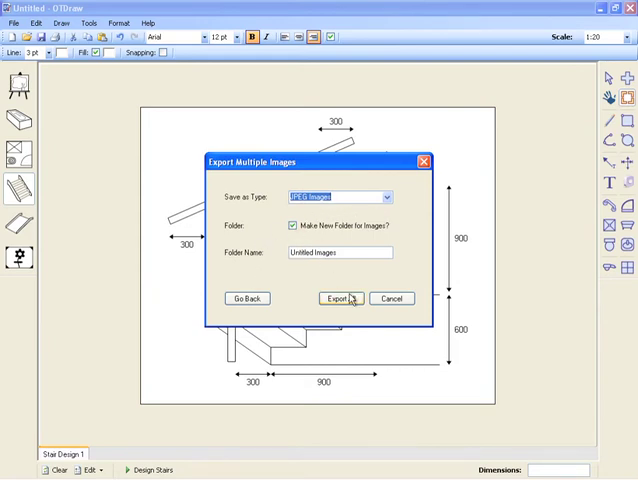
pyautogui.click(340, 298)
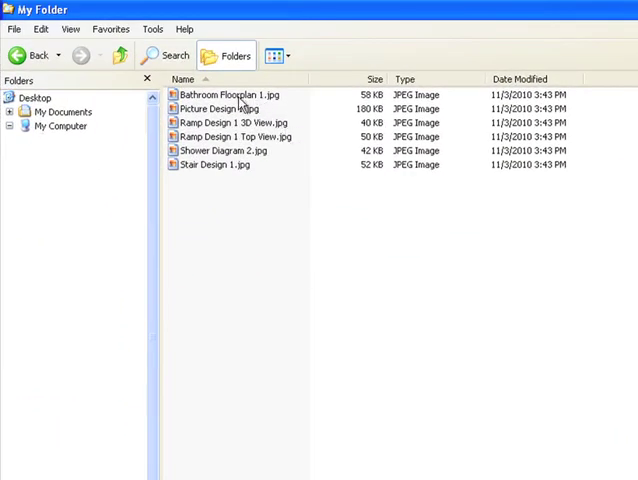
pyautogui.moveTo(250, 184)
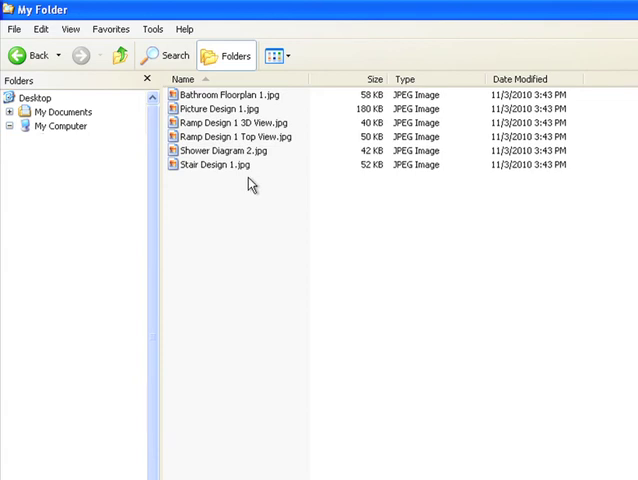
# Open Bathroom Floorplan 1.jpg from the folder in a picture viewer.
pyautogui.click(234, 94)
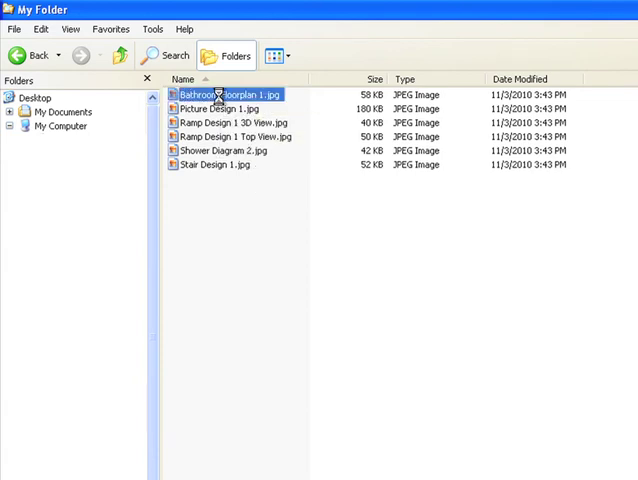
pyautogui.doubleClick(236, 92)
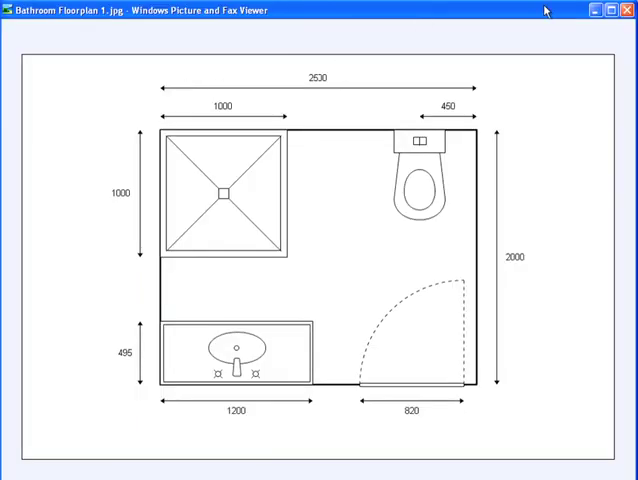